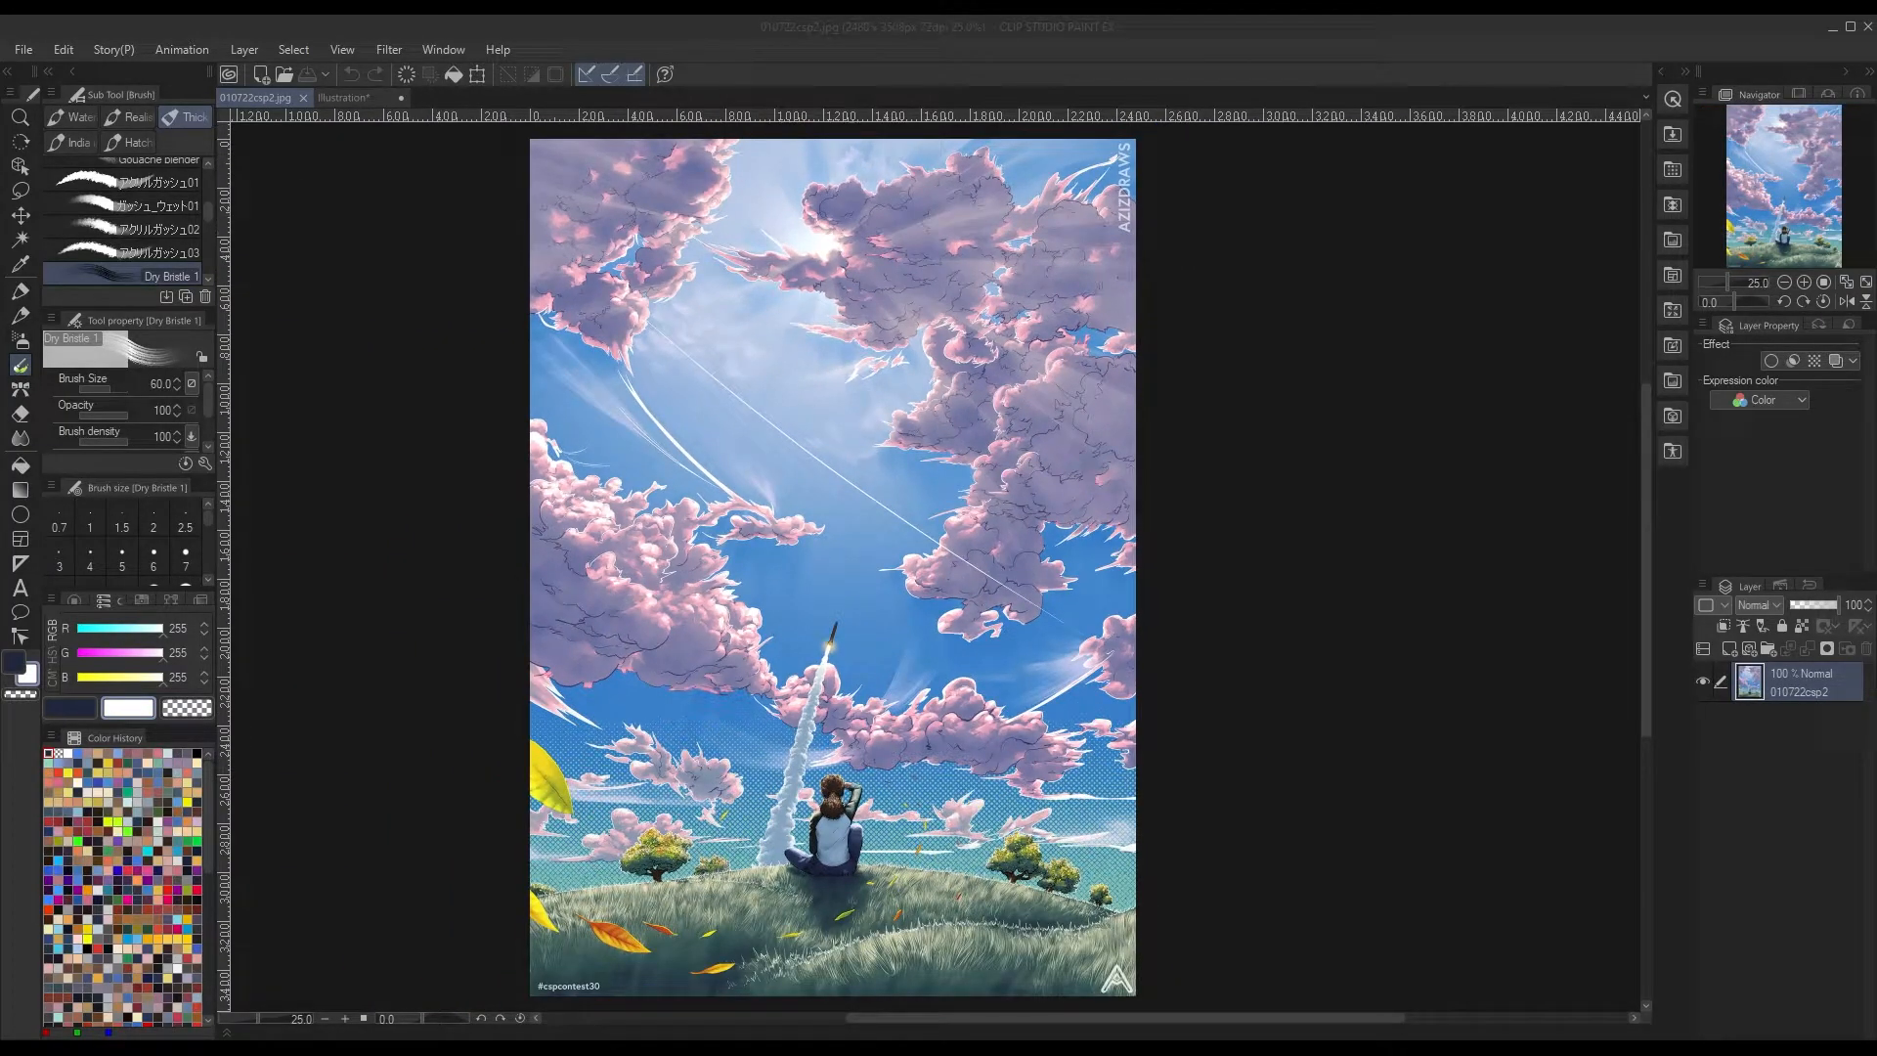
# Switch to the Illustration tab showing the blank tall canvas with tan paper
pyautogui.click(352, 97)
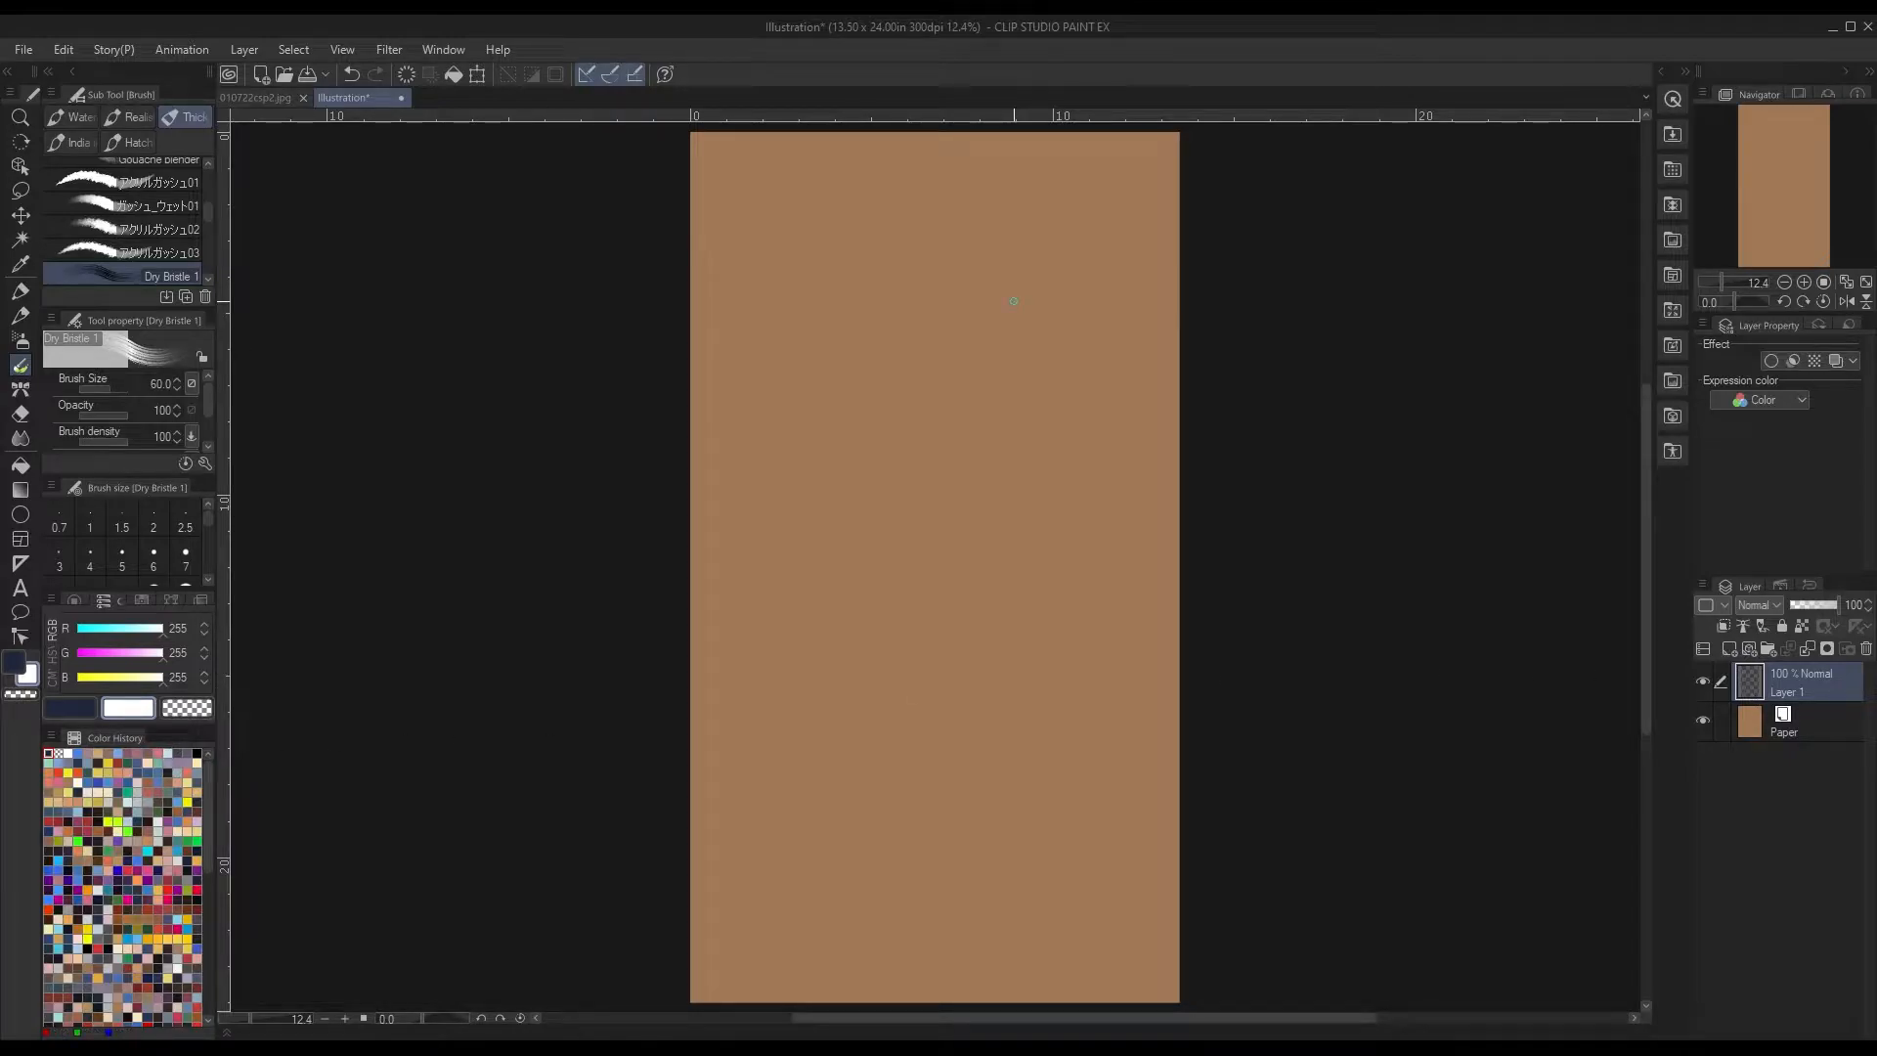
# Draw a small white filled ellipse in the canvas's upper left
pyautogui.click(20, 514)
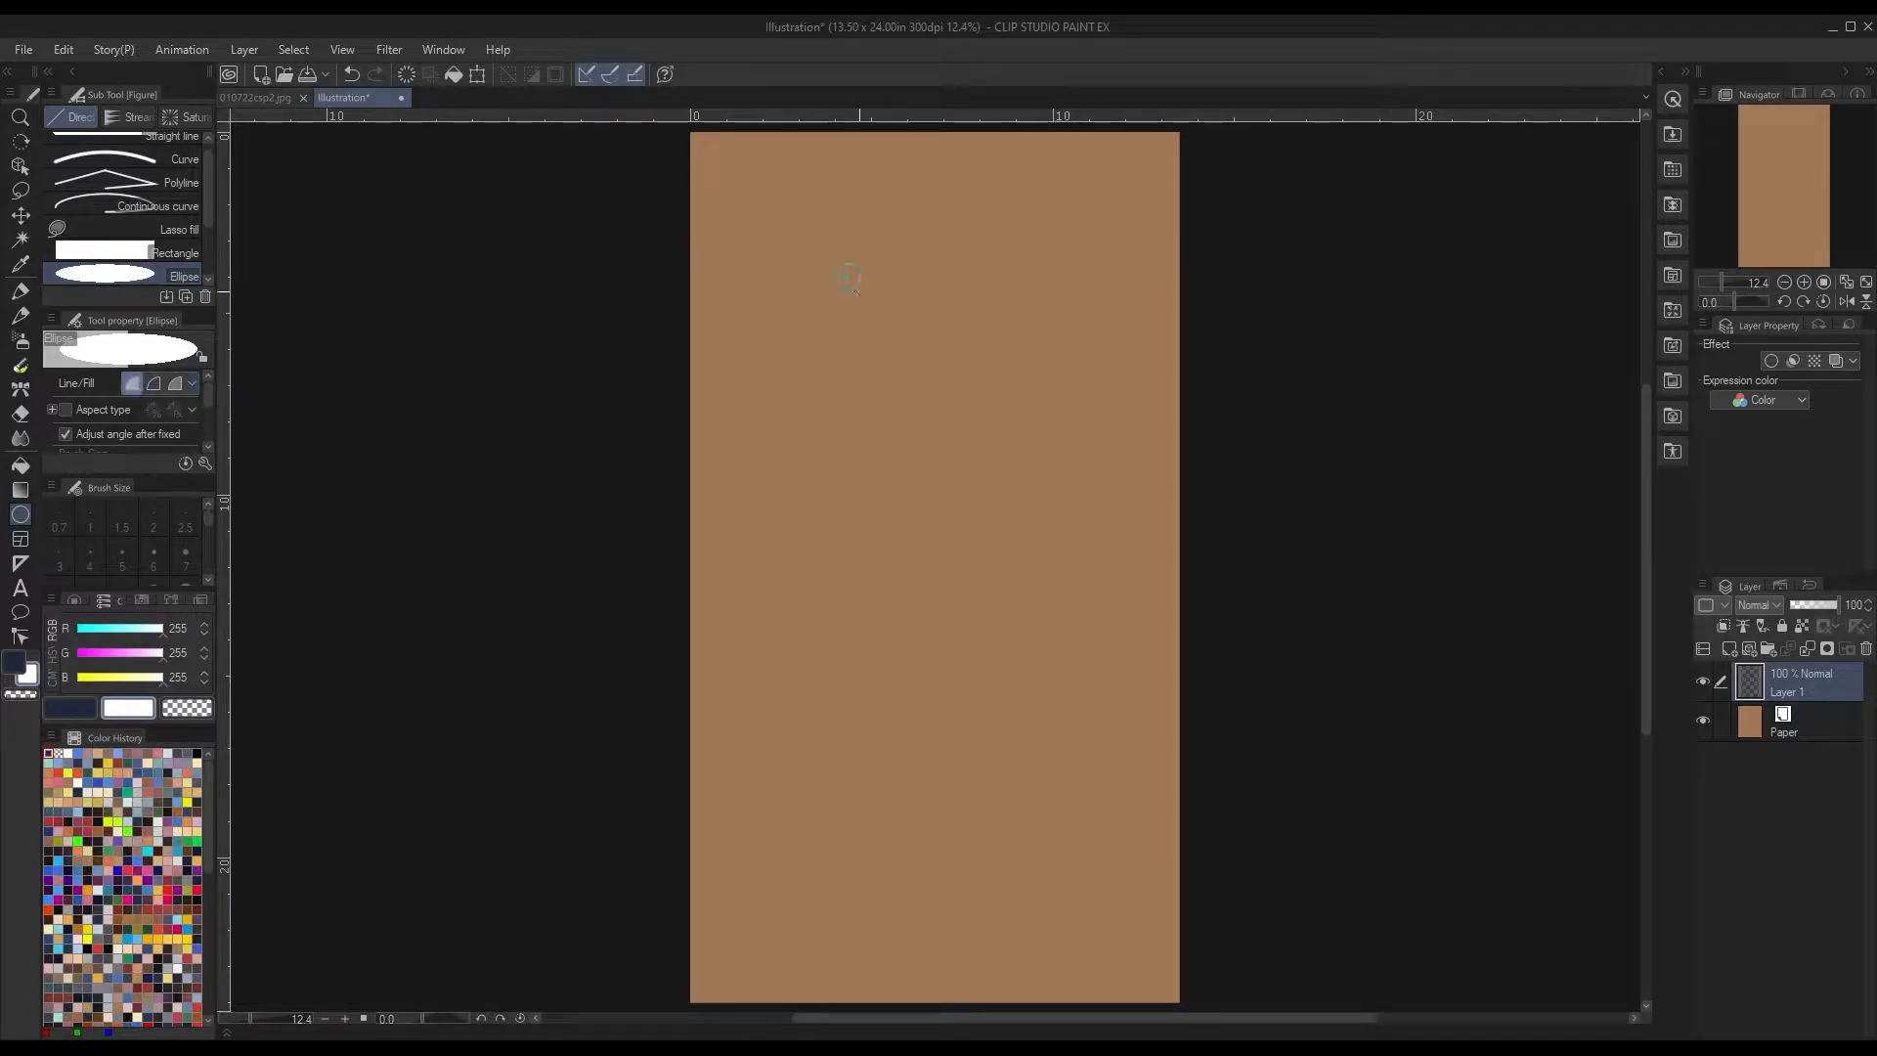
pyautogui.click(847, 278)
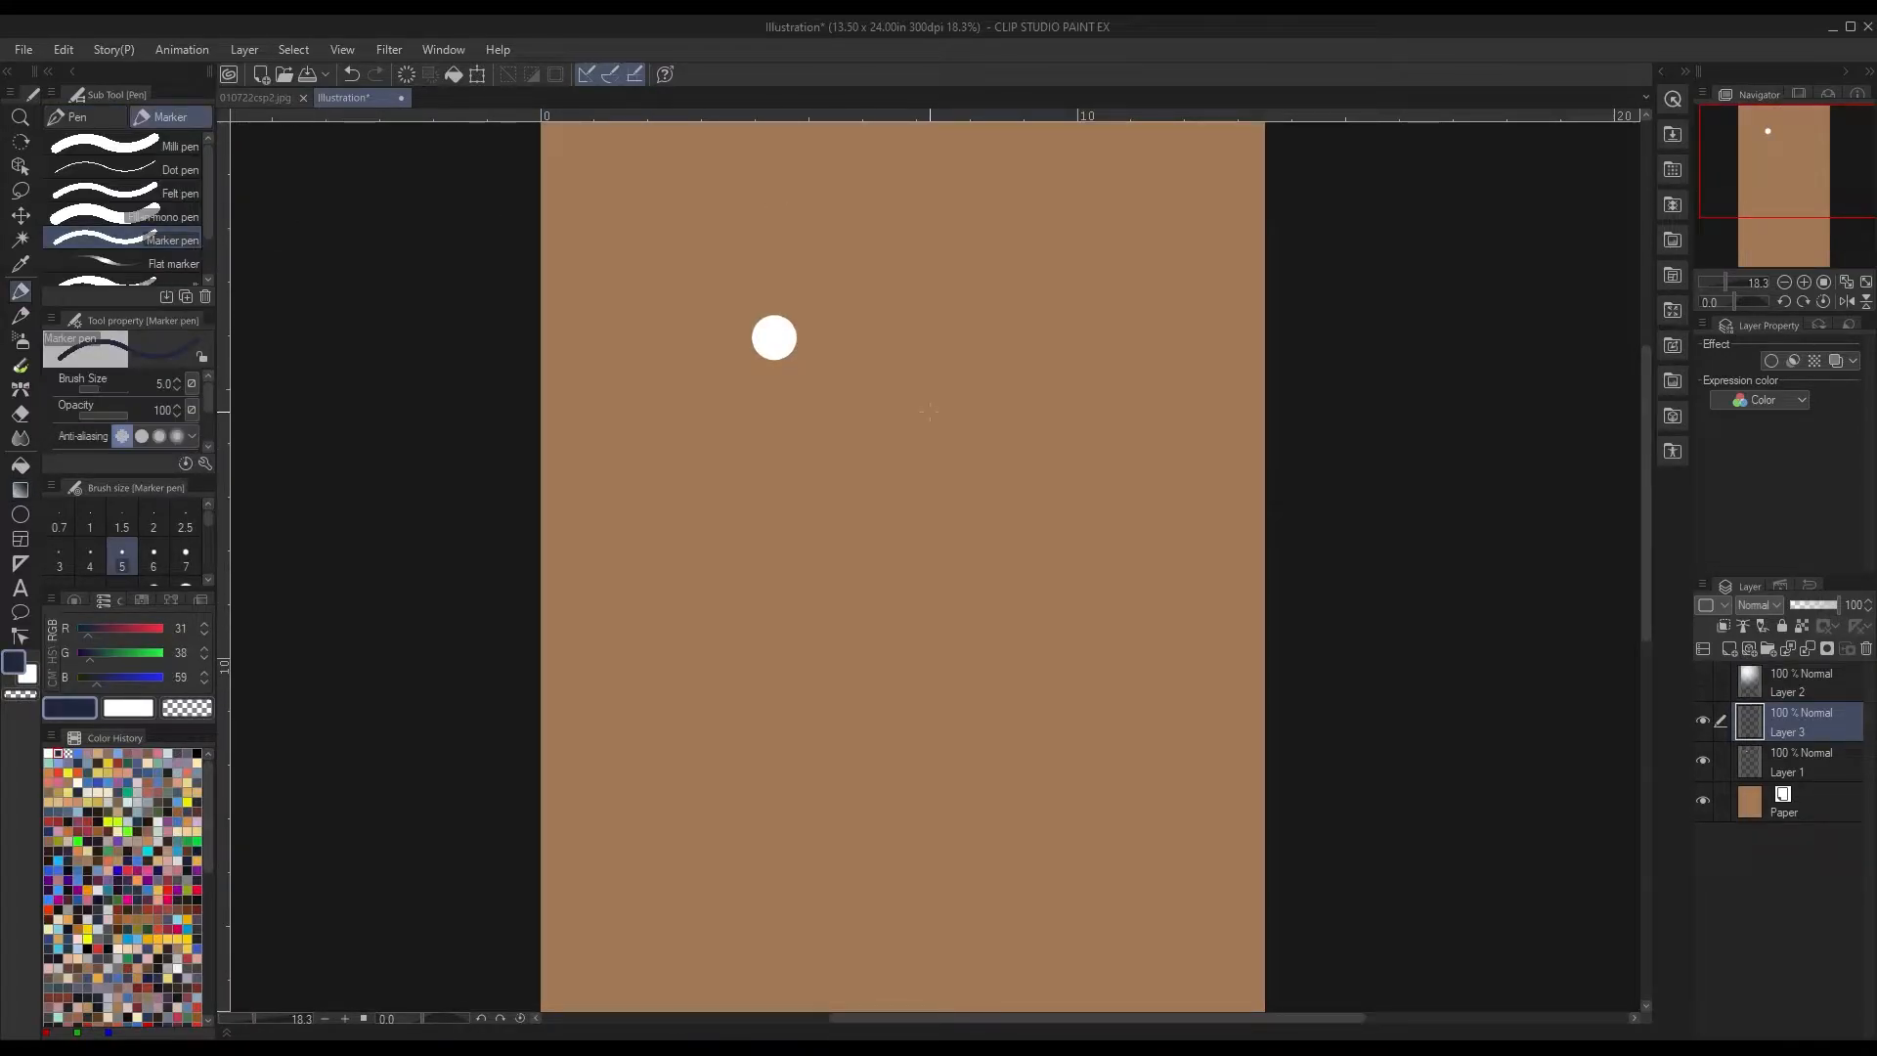
# Drag a radial gradient outward from the white circle
pyautogui.moveTo(849, 490); pyautogui.dragTo(1042, 407)
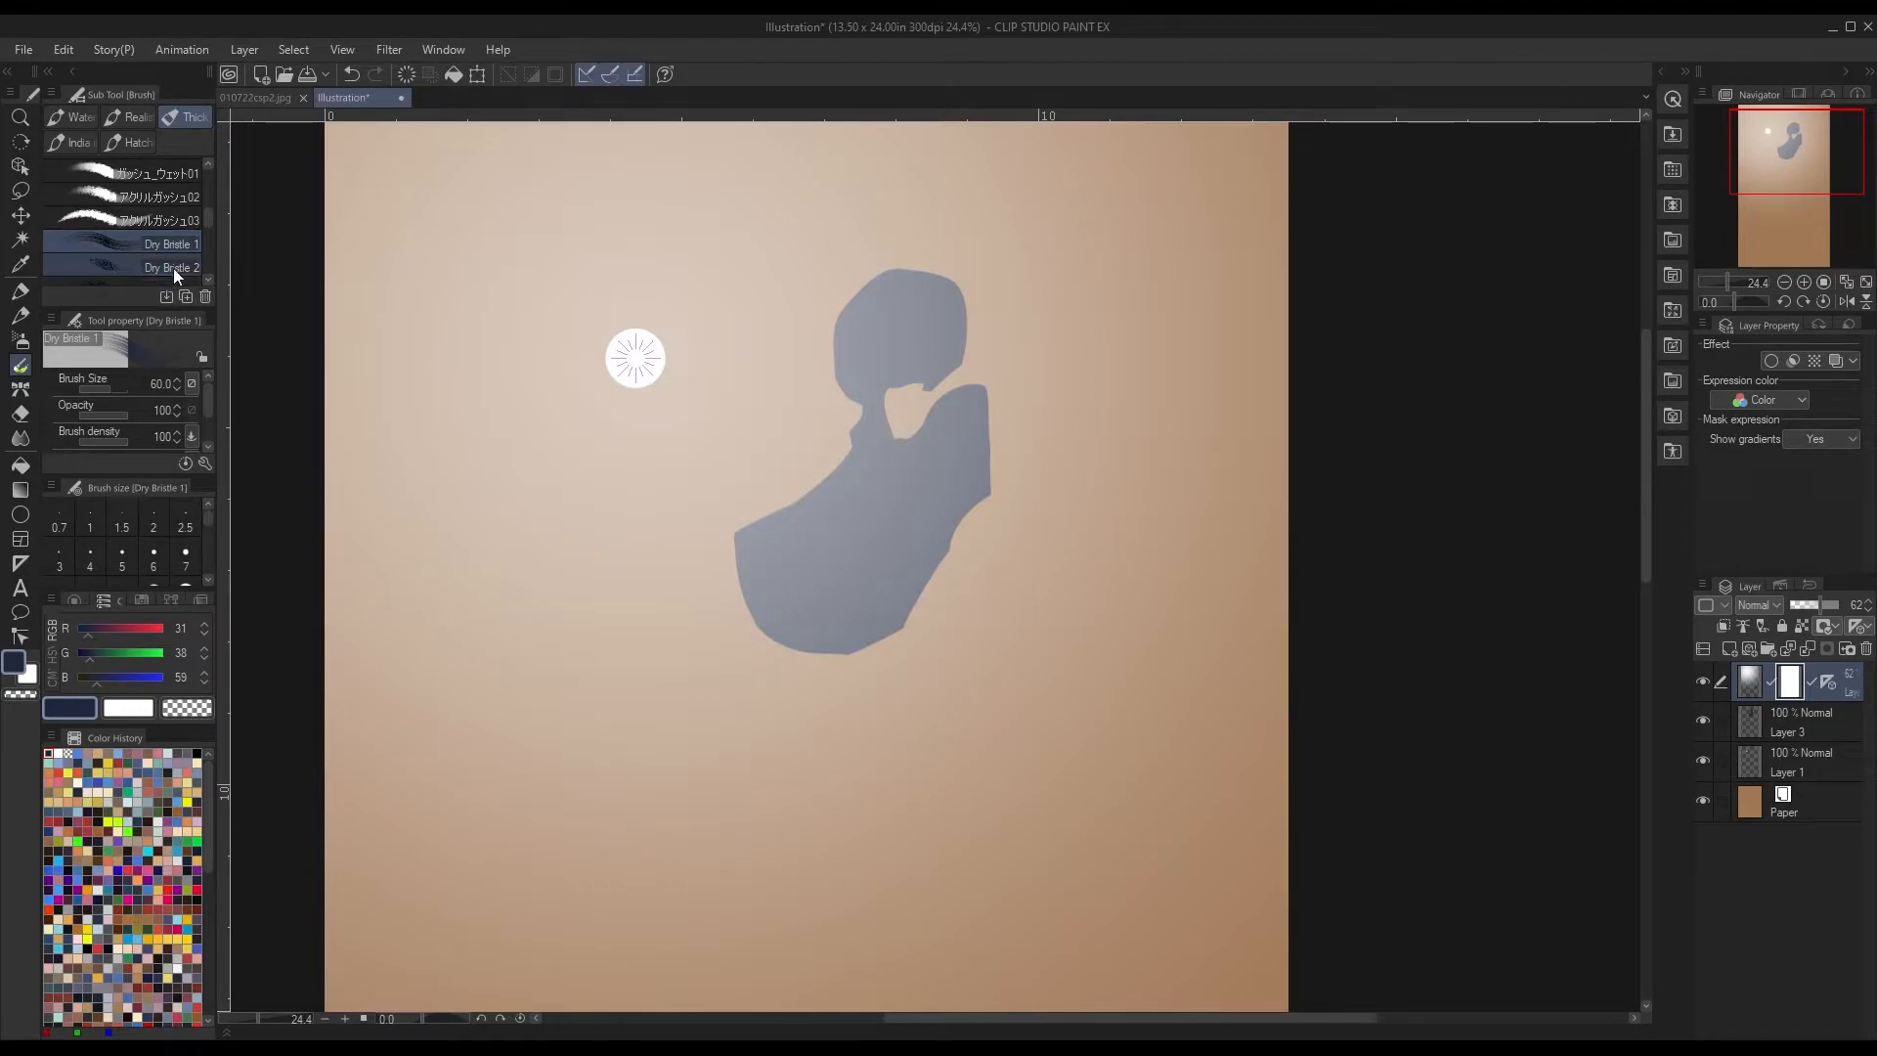
# Choose the Dry Bristle 1 brush from the brush list
pyautogui.click(144, 244)
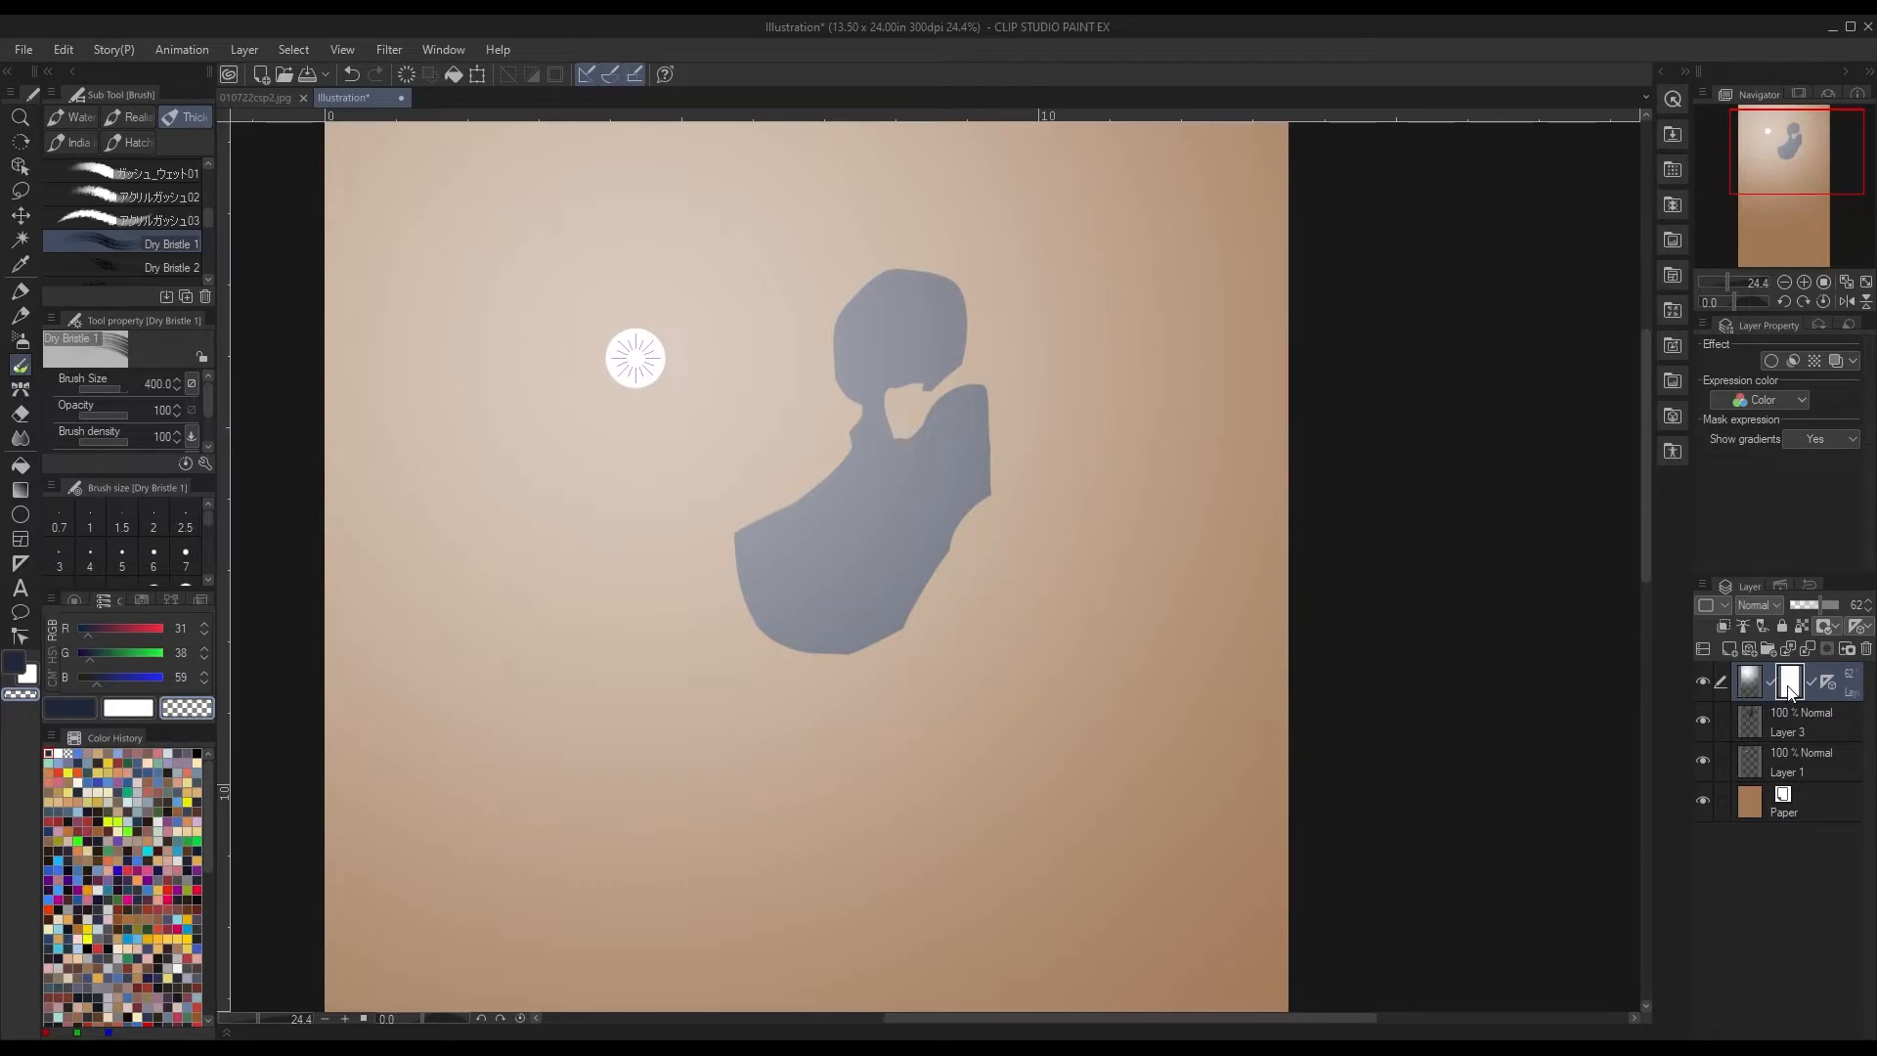
pyautogui.moveTo(997, 638)
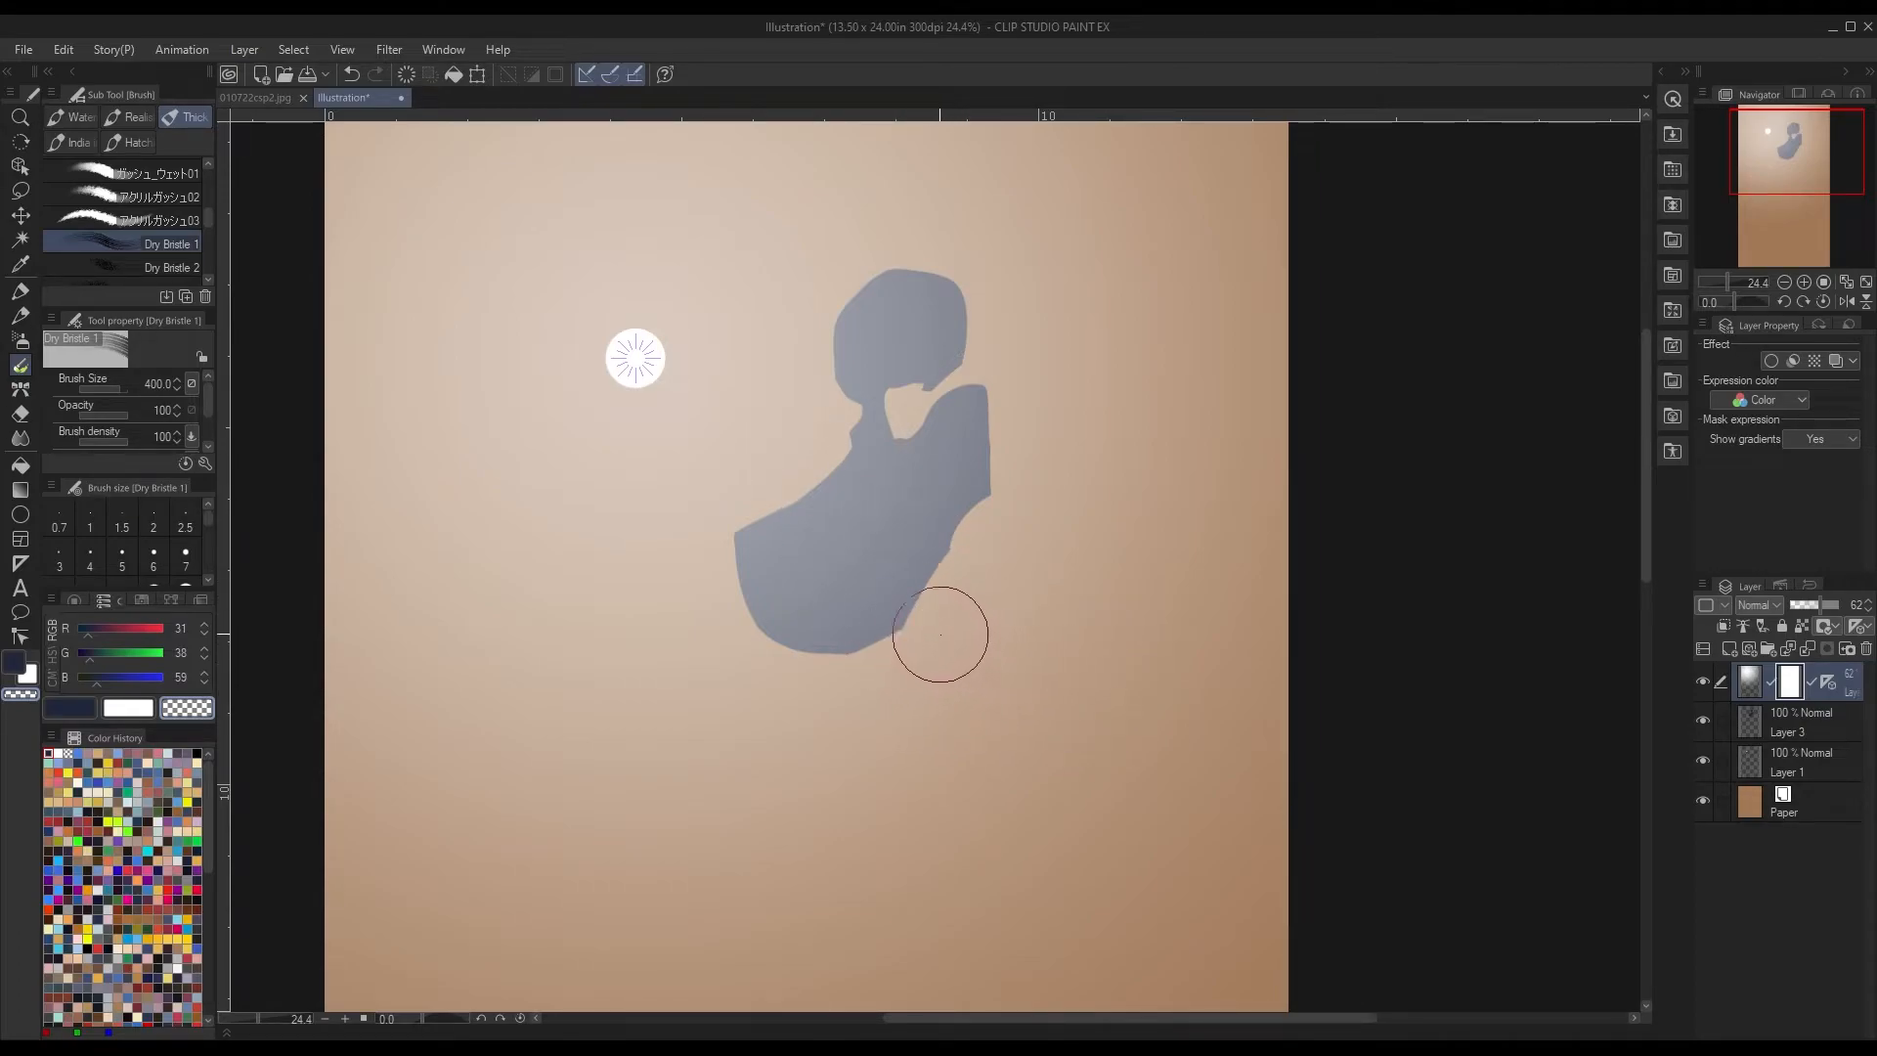
# Streak dry-bristle rays across the silhouette's lower area, bottom edge, top and right side
pyautogui.moveTo(939, 635); pyautogui.dragTo(748, 578)
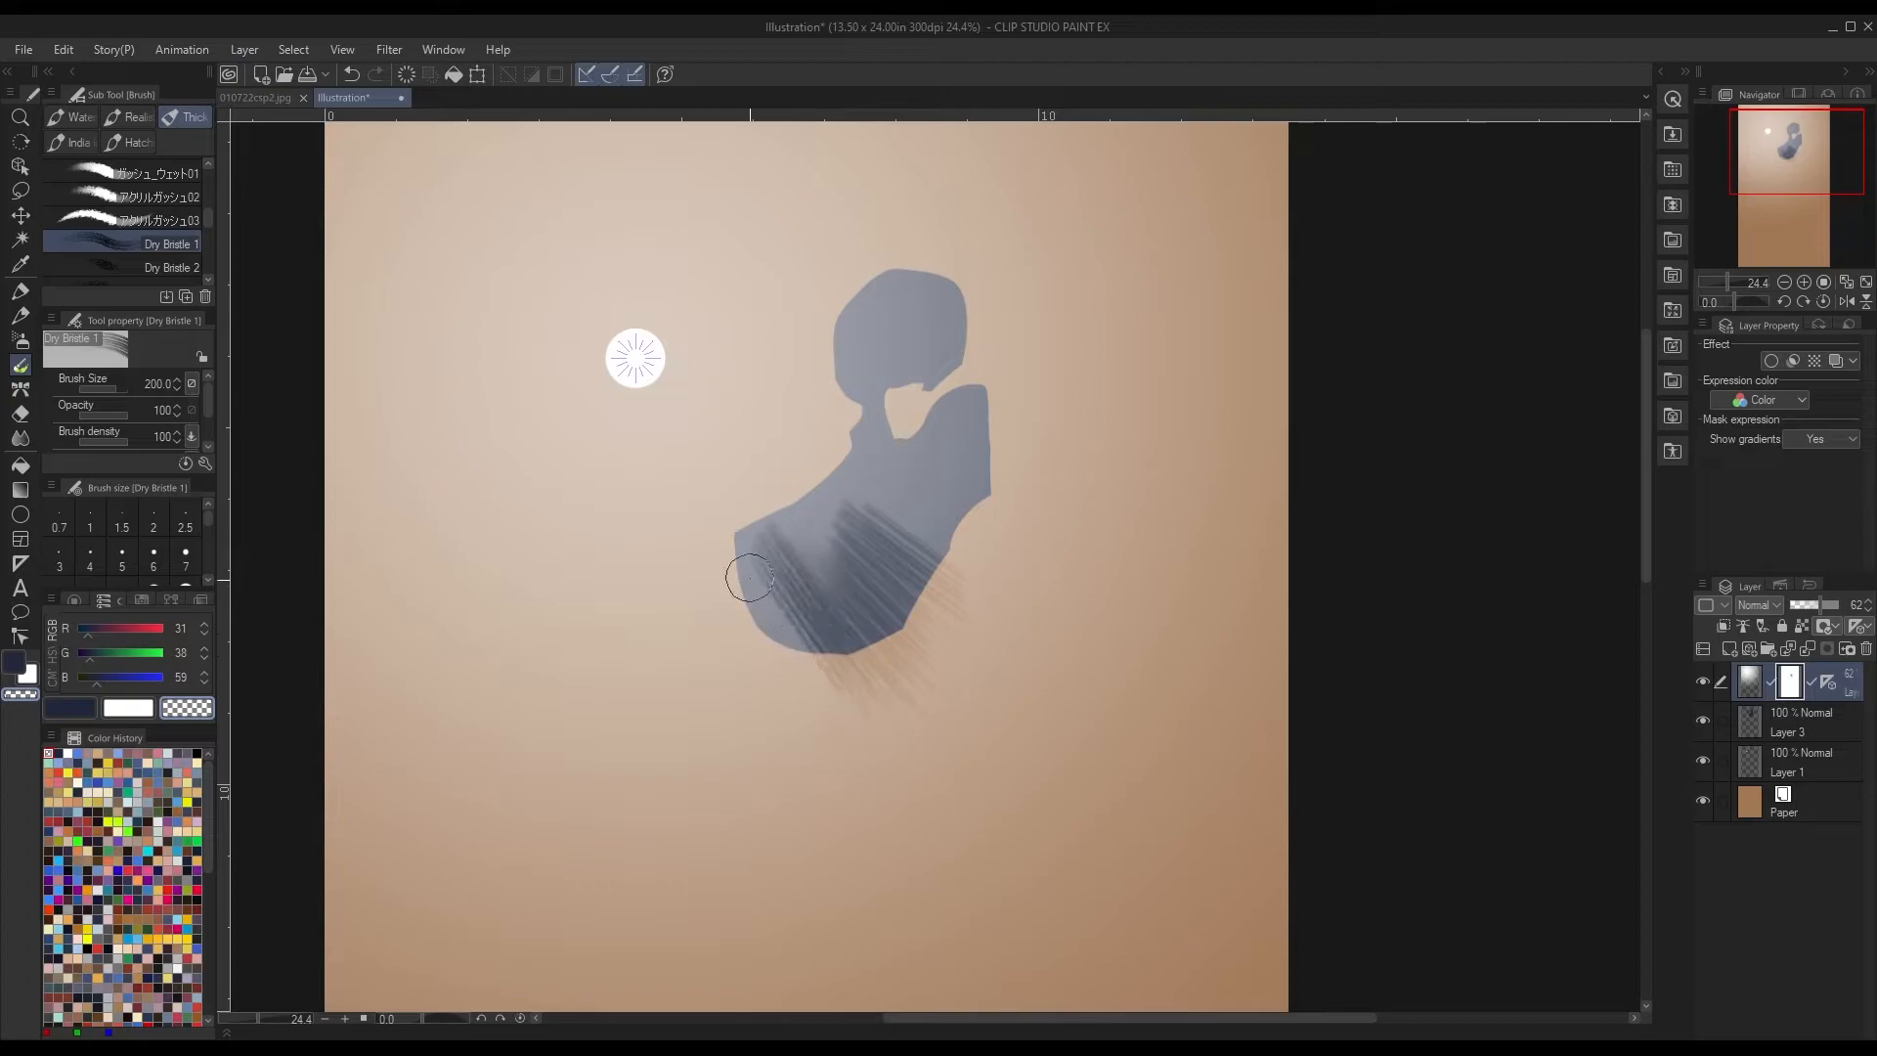
pyautogui.moveTo(751, 577); pyautogui.dragTo(339, 365)
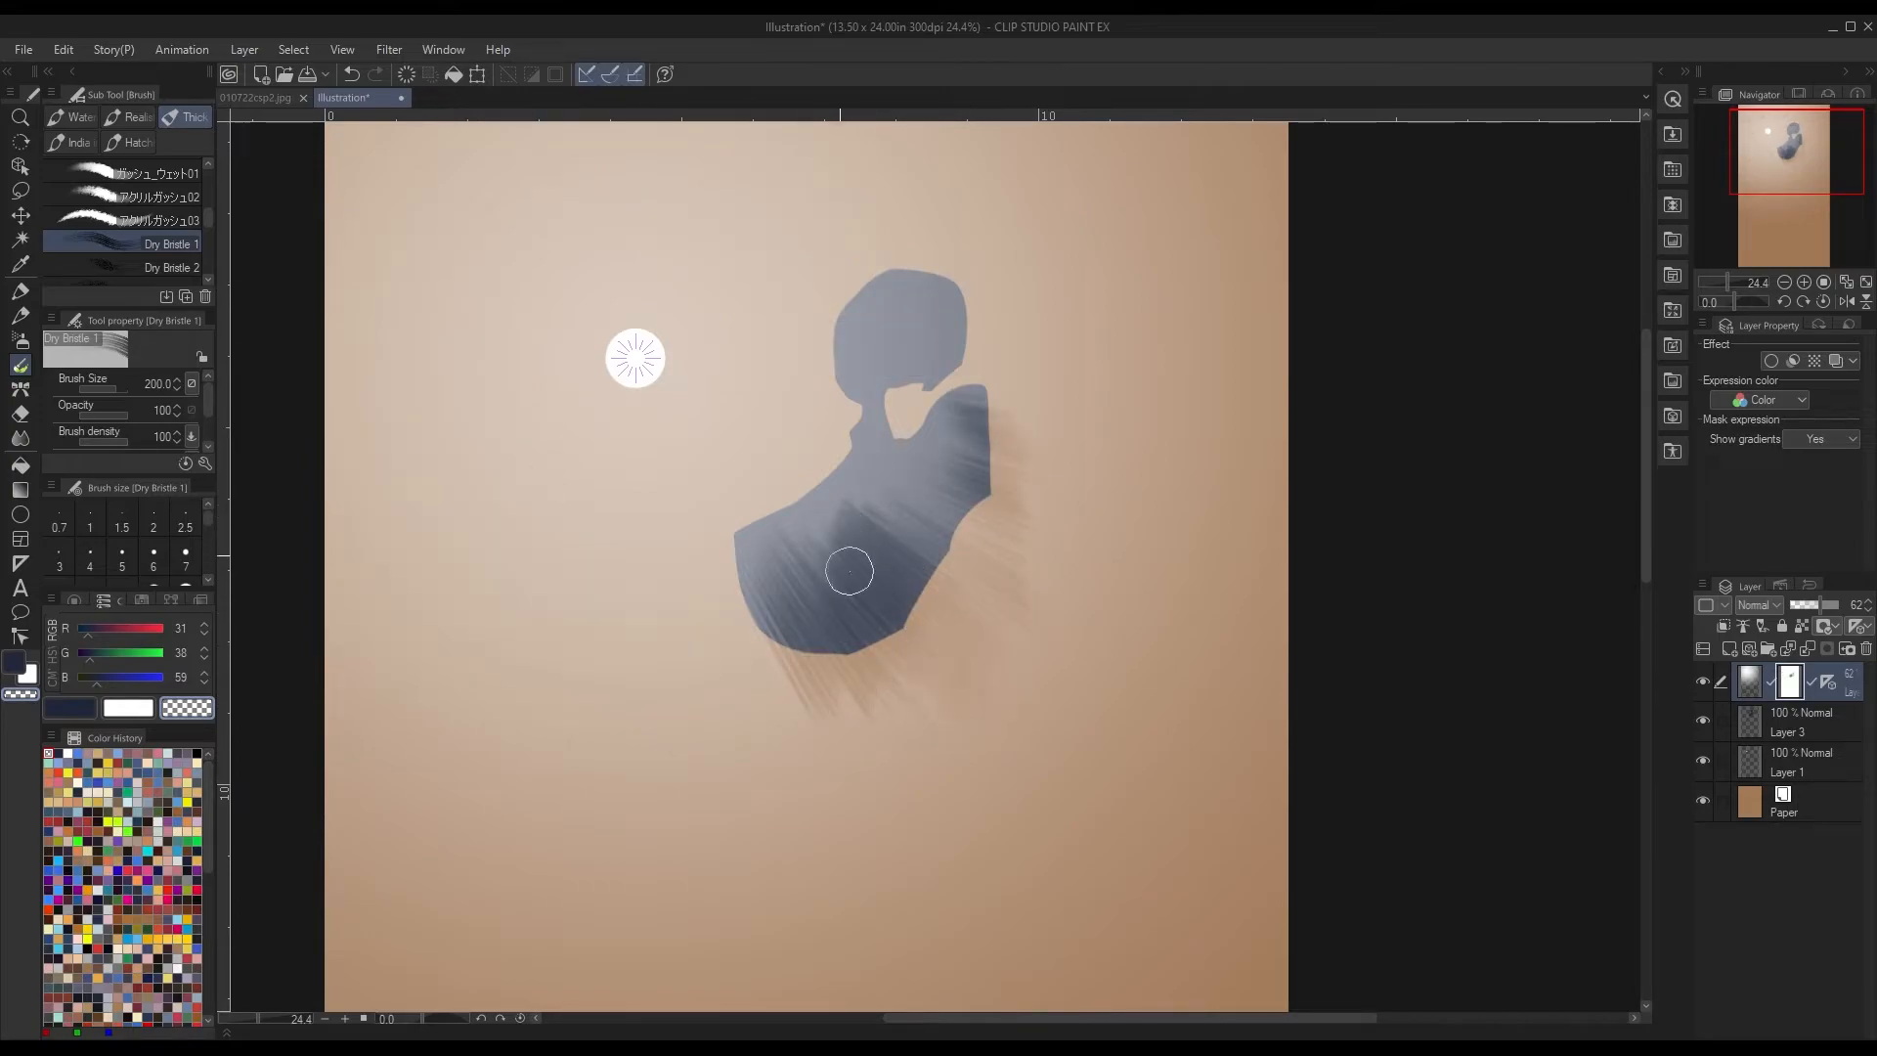
pyautogui.moveTo(850, 571); pyautogui.dragTo(812, 667)
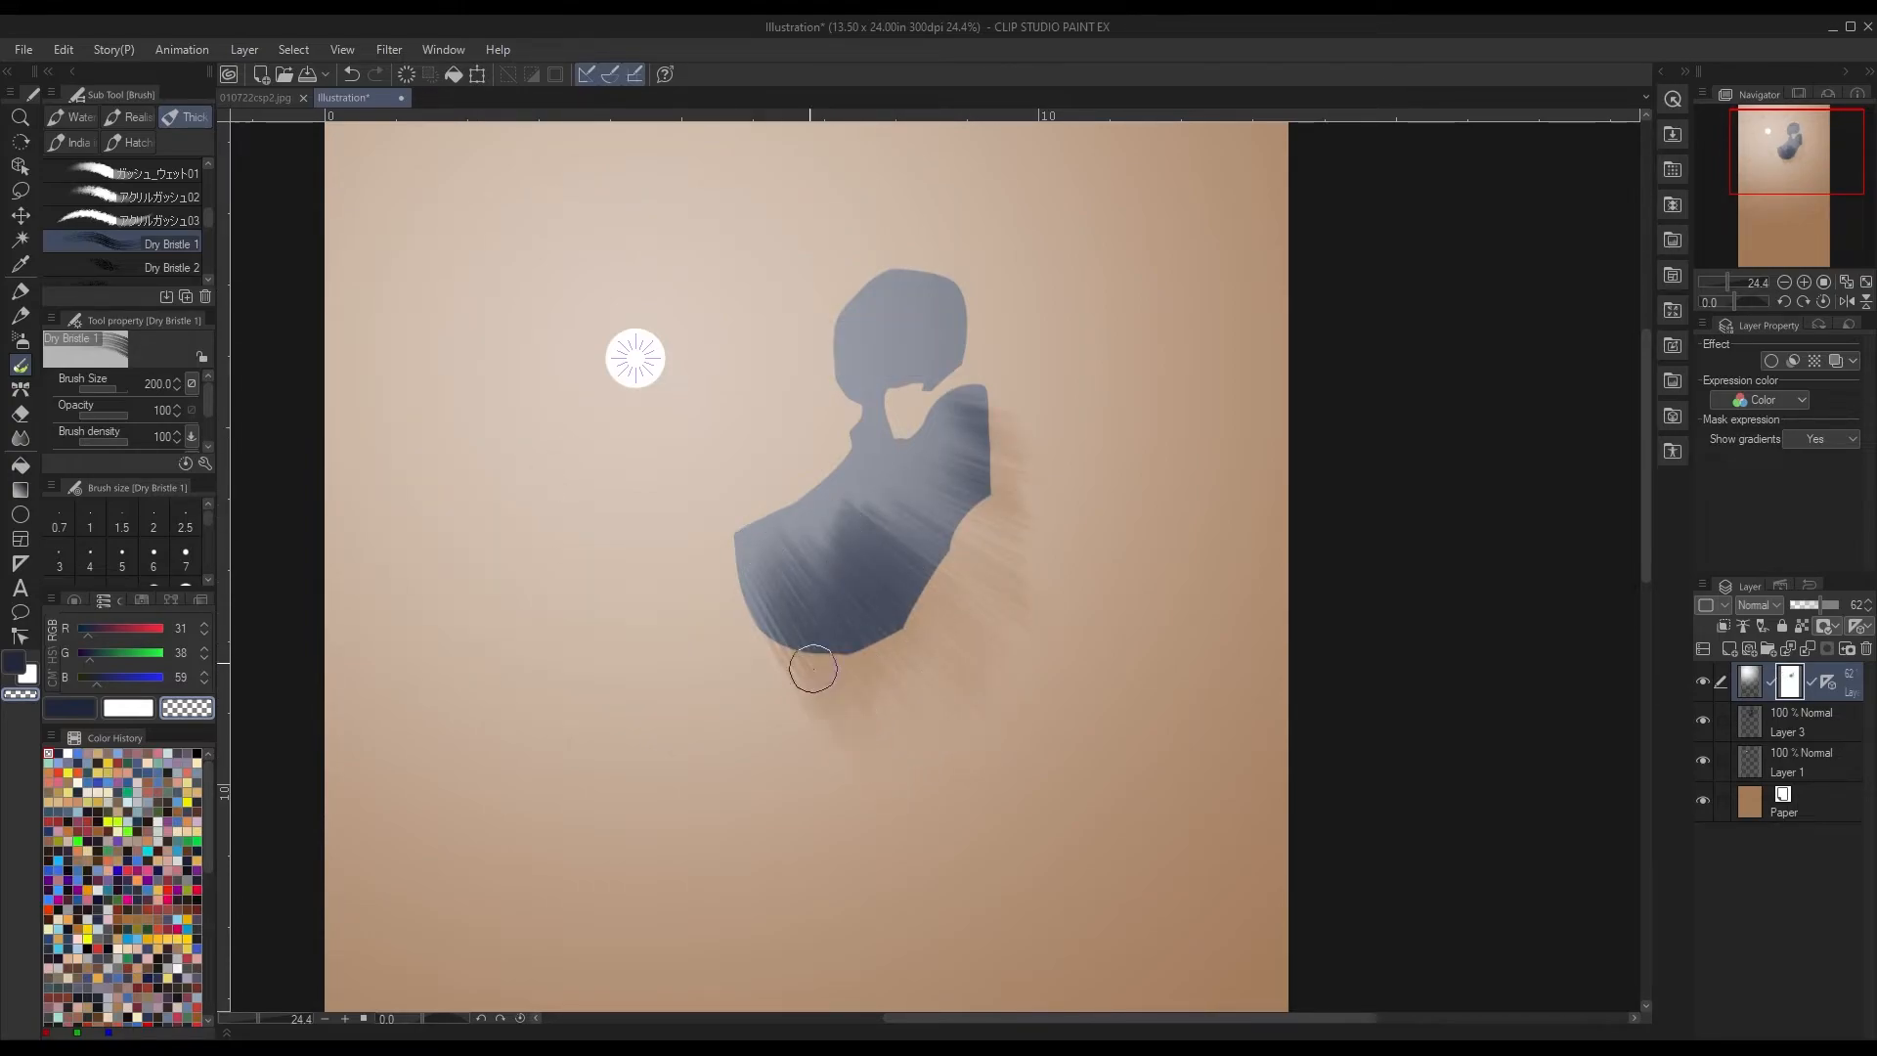
pyautogui.moveTo(812, 668); pyautogui.dragTo(860, 634)
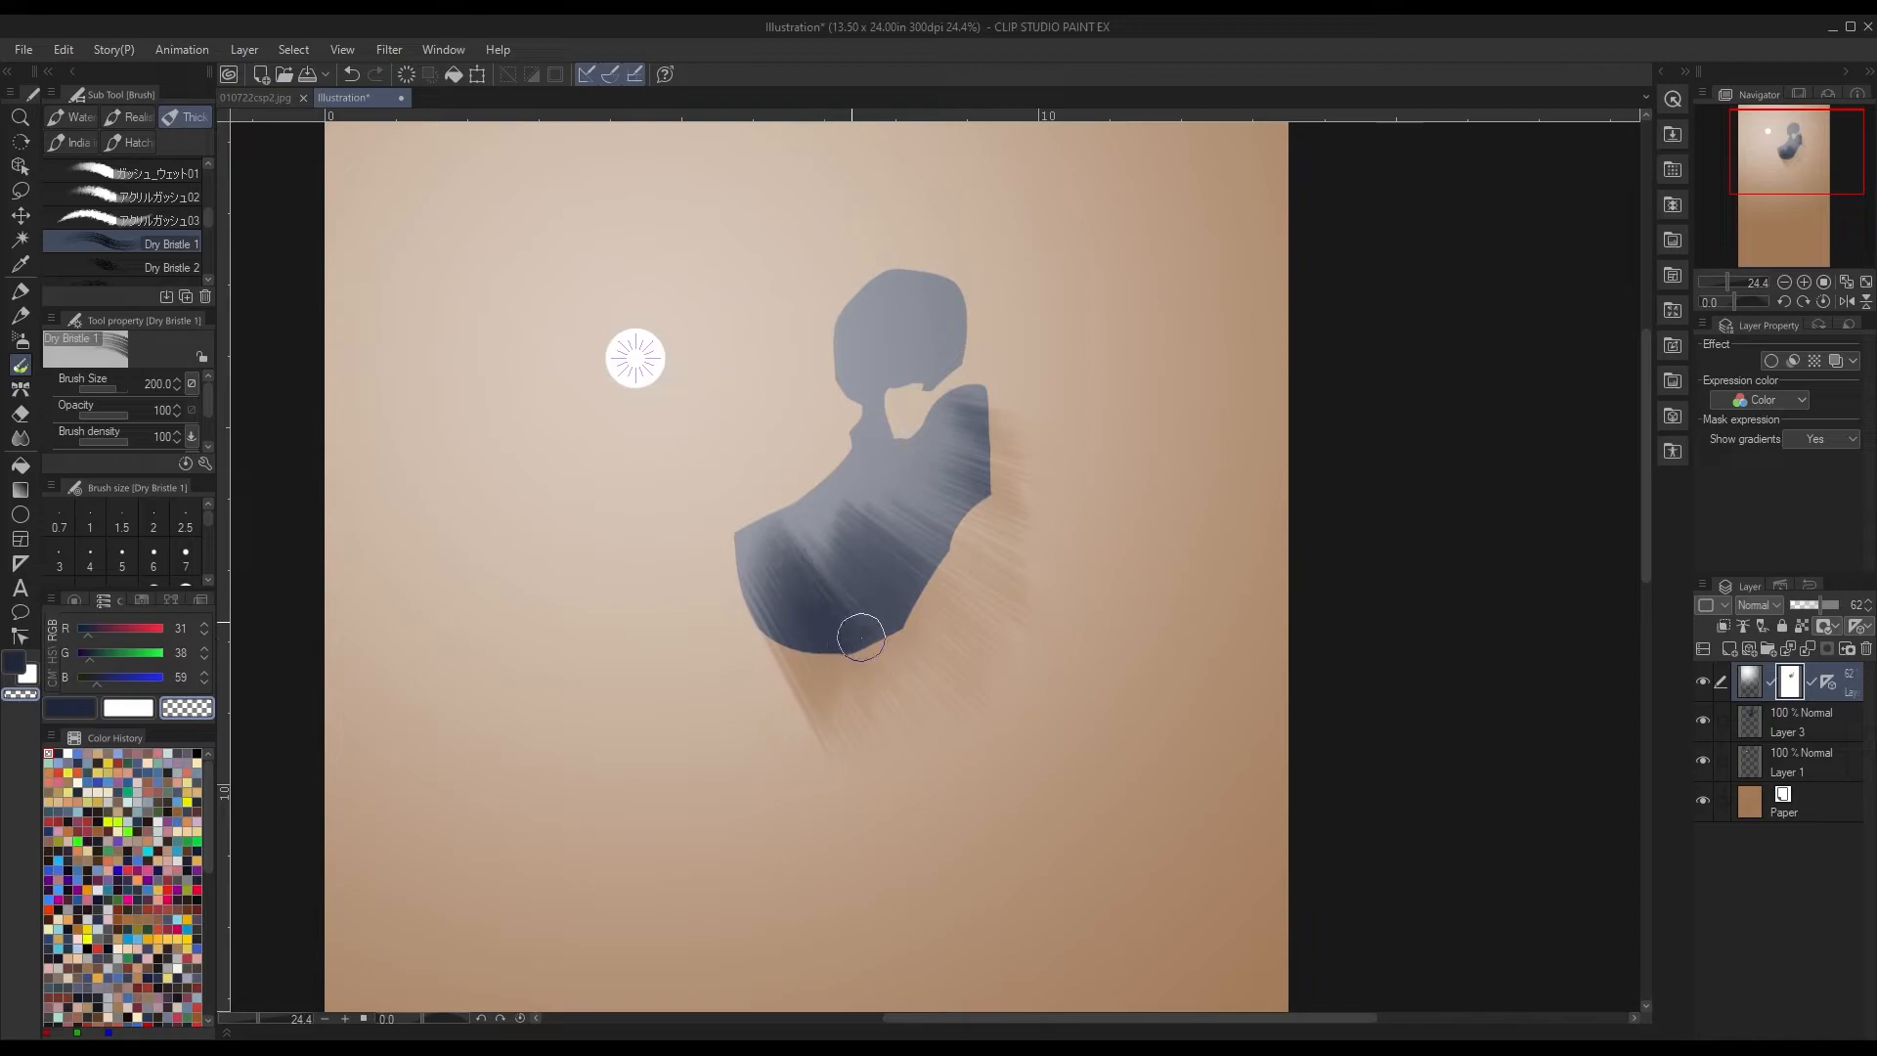
pyautogui.moveTo(862, 635); pyautogui.dragTo(964, 626)
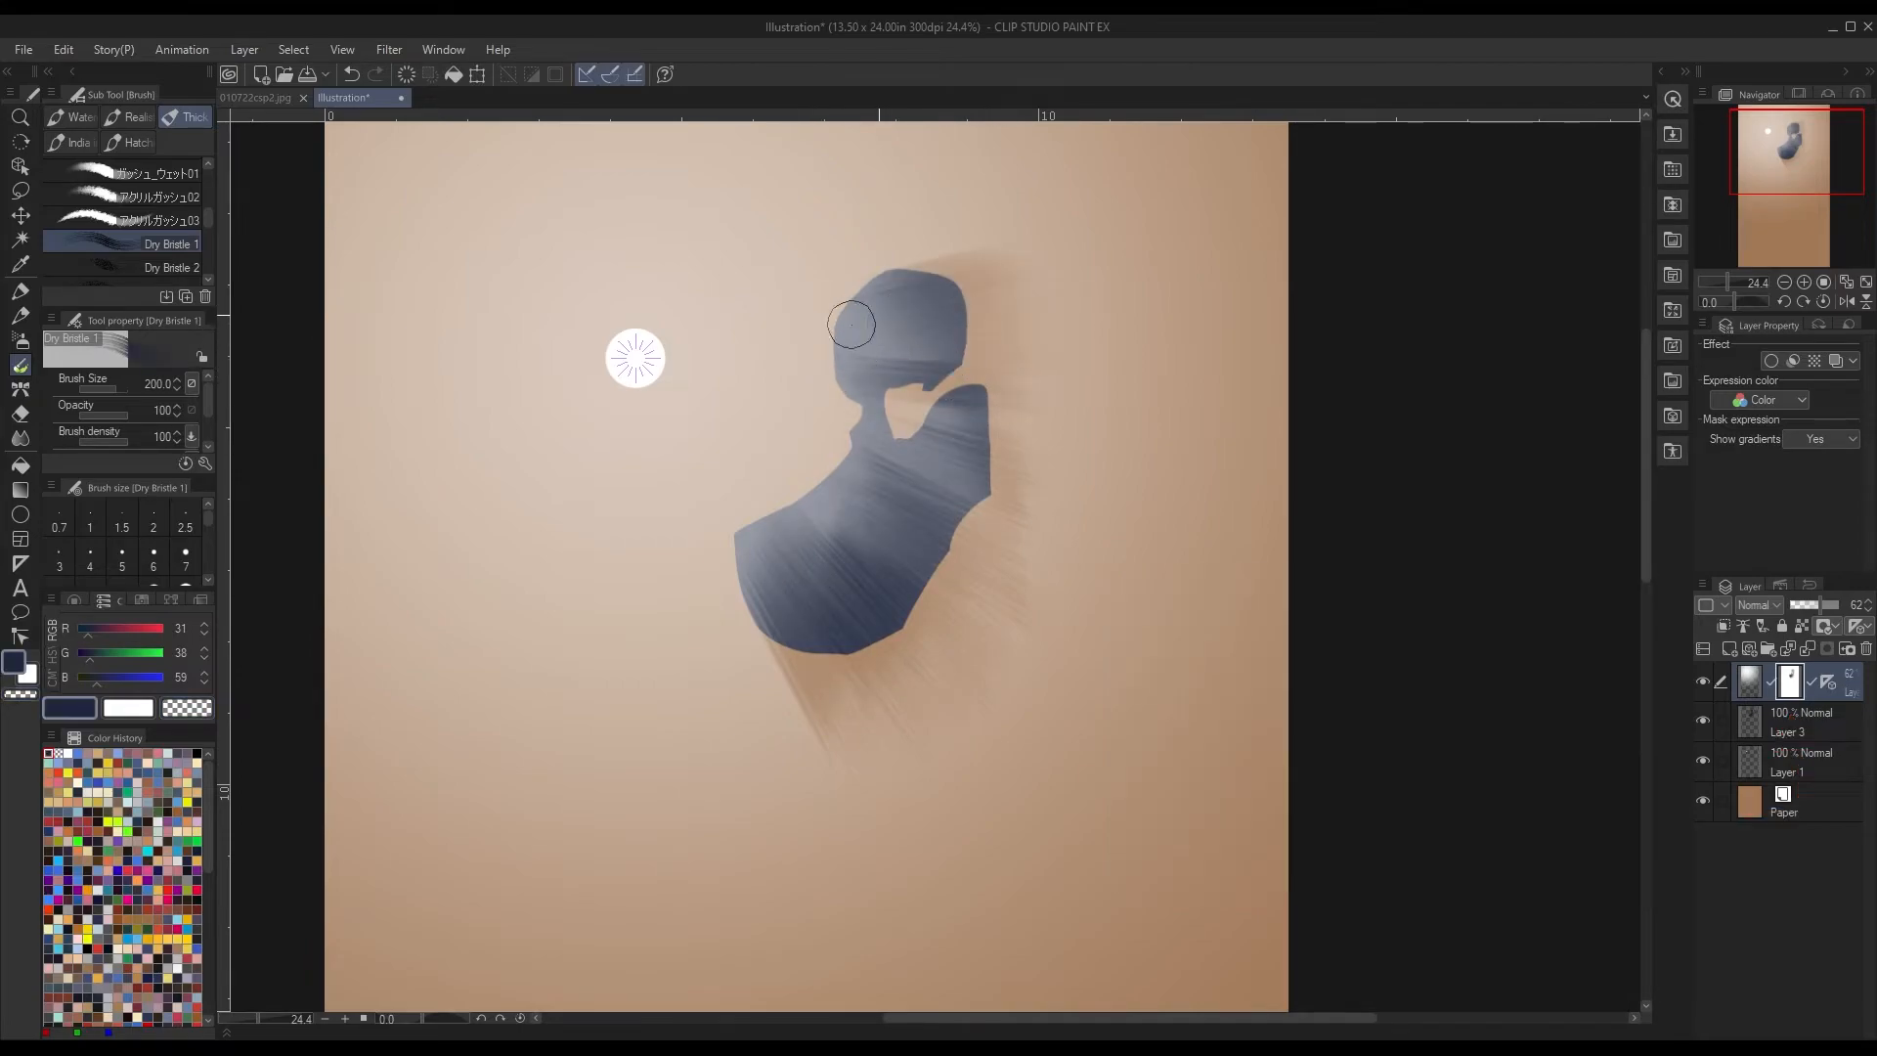
pyautogui.moveTo(1078, 363)
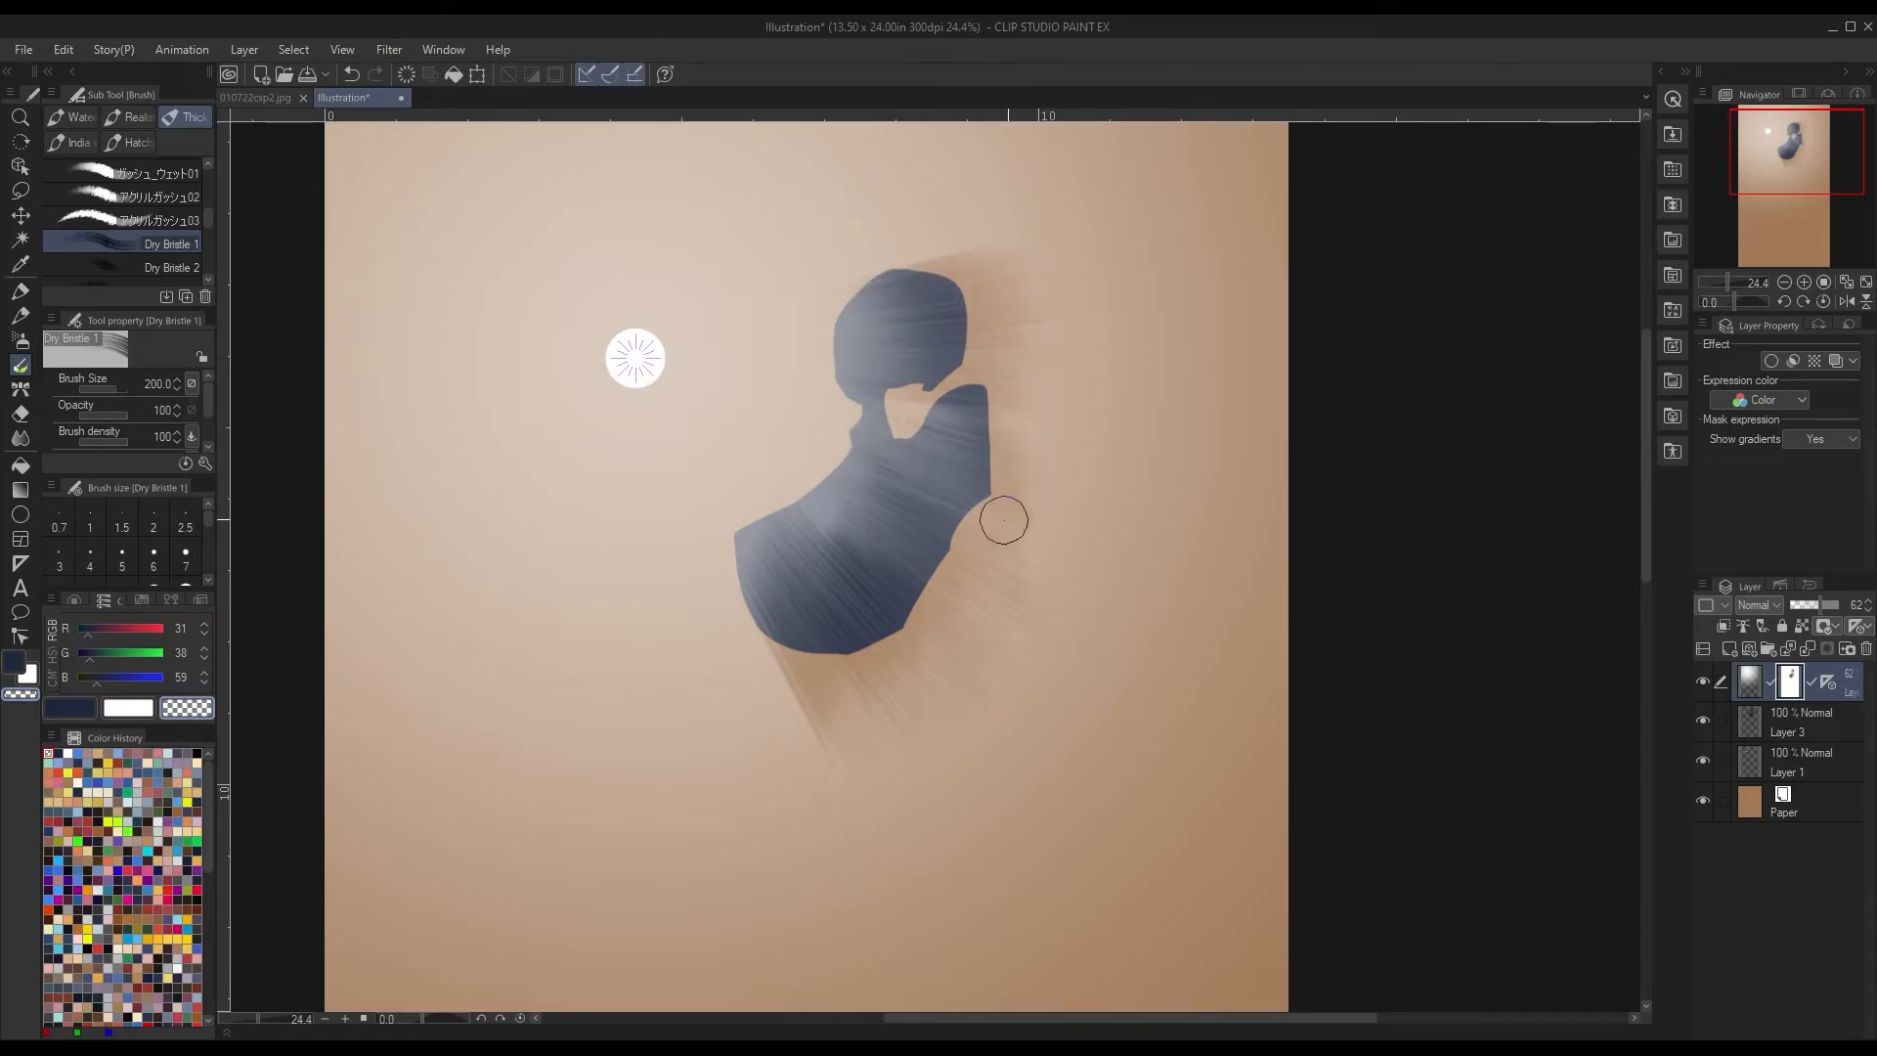
pyautogui.moveTo(1004, 518); pyautogui.dragTo(776, 503)
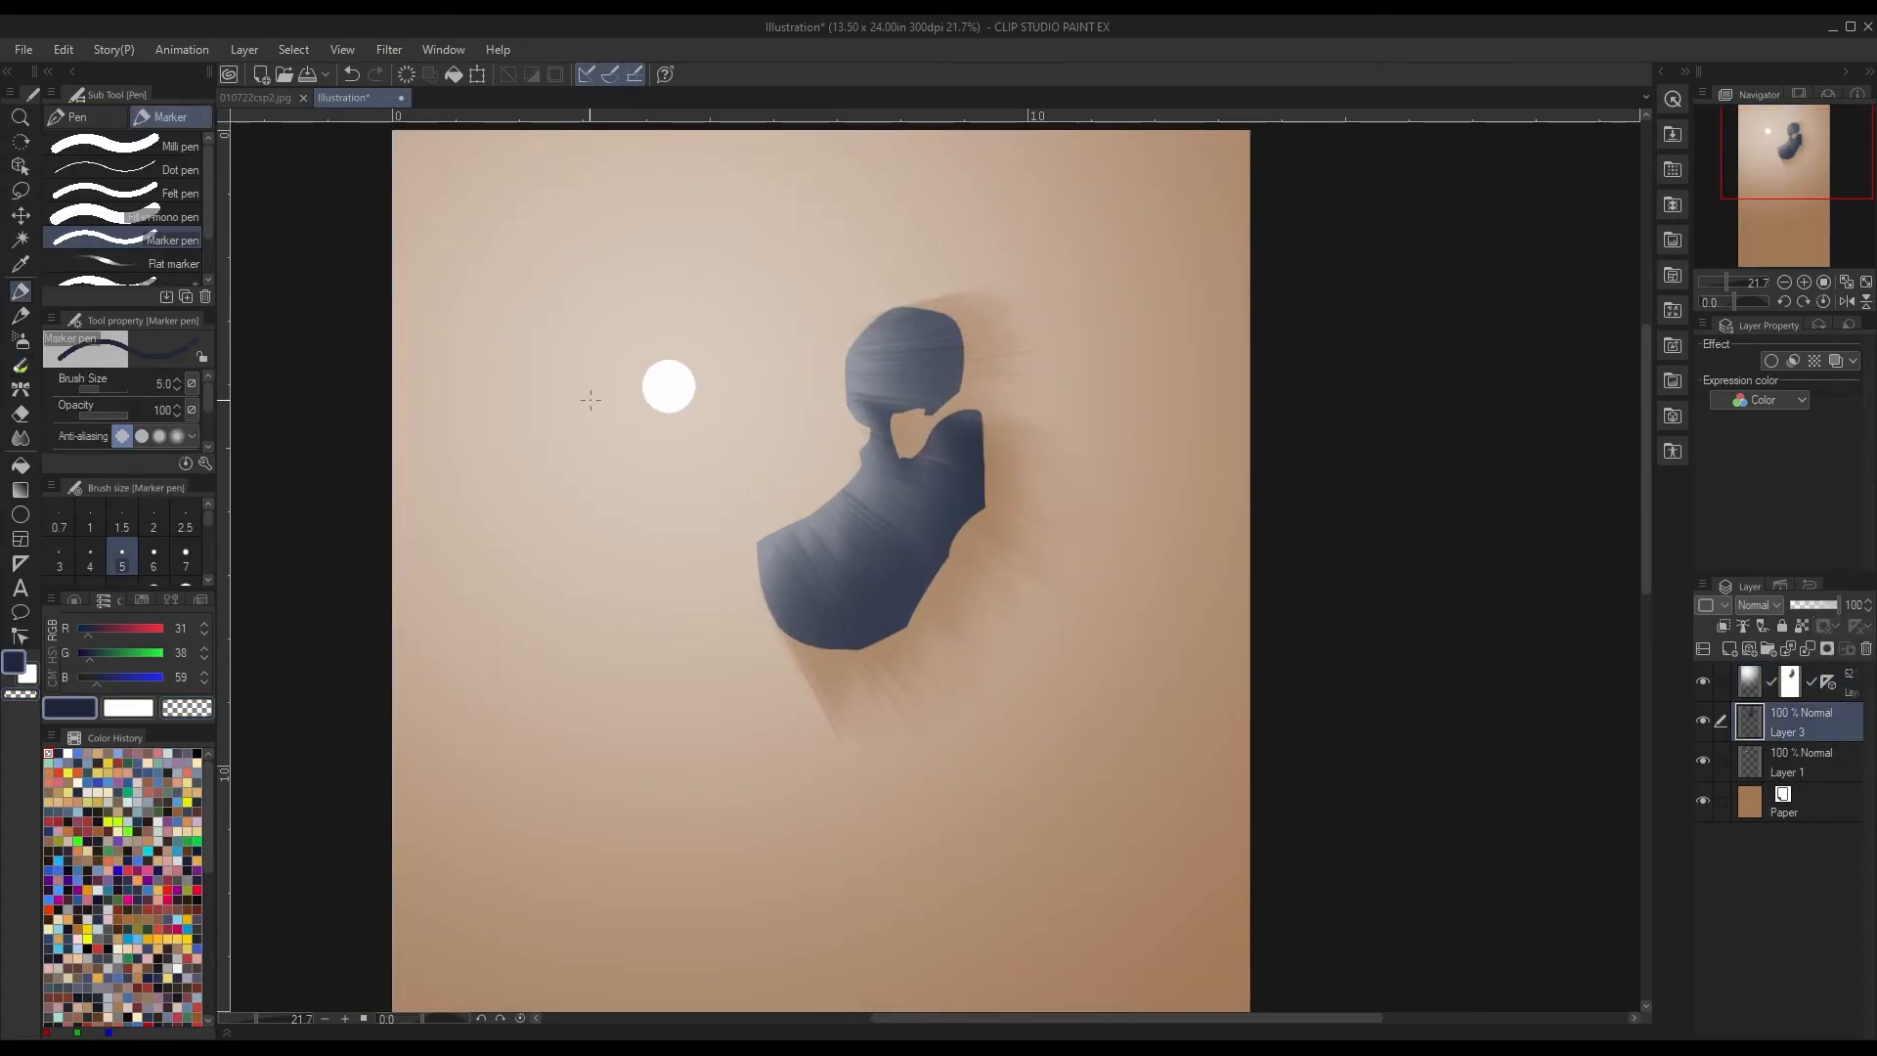
# Add a small shape left of the circle and streak it with dry-bristle rays
pyautogui.moveTo(586, 407); pyautogui.dragTo(586, 425)
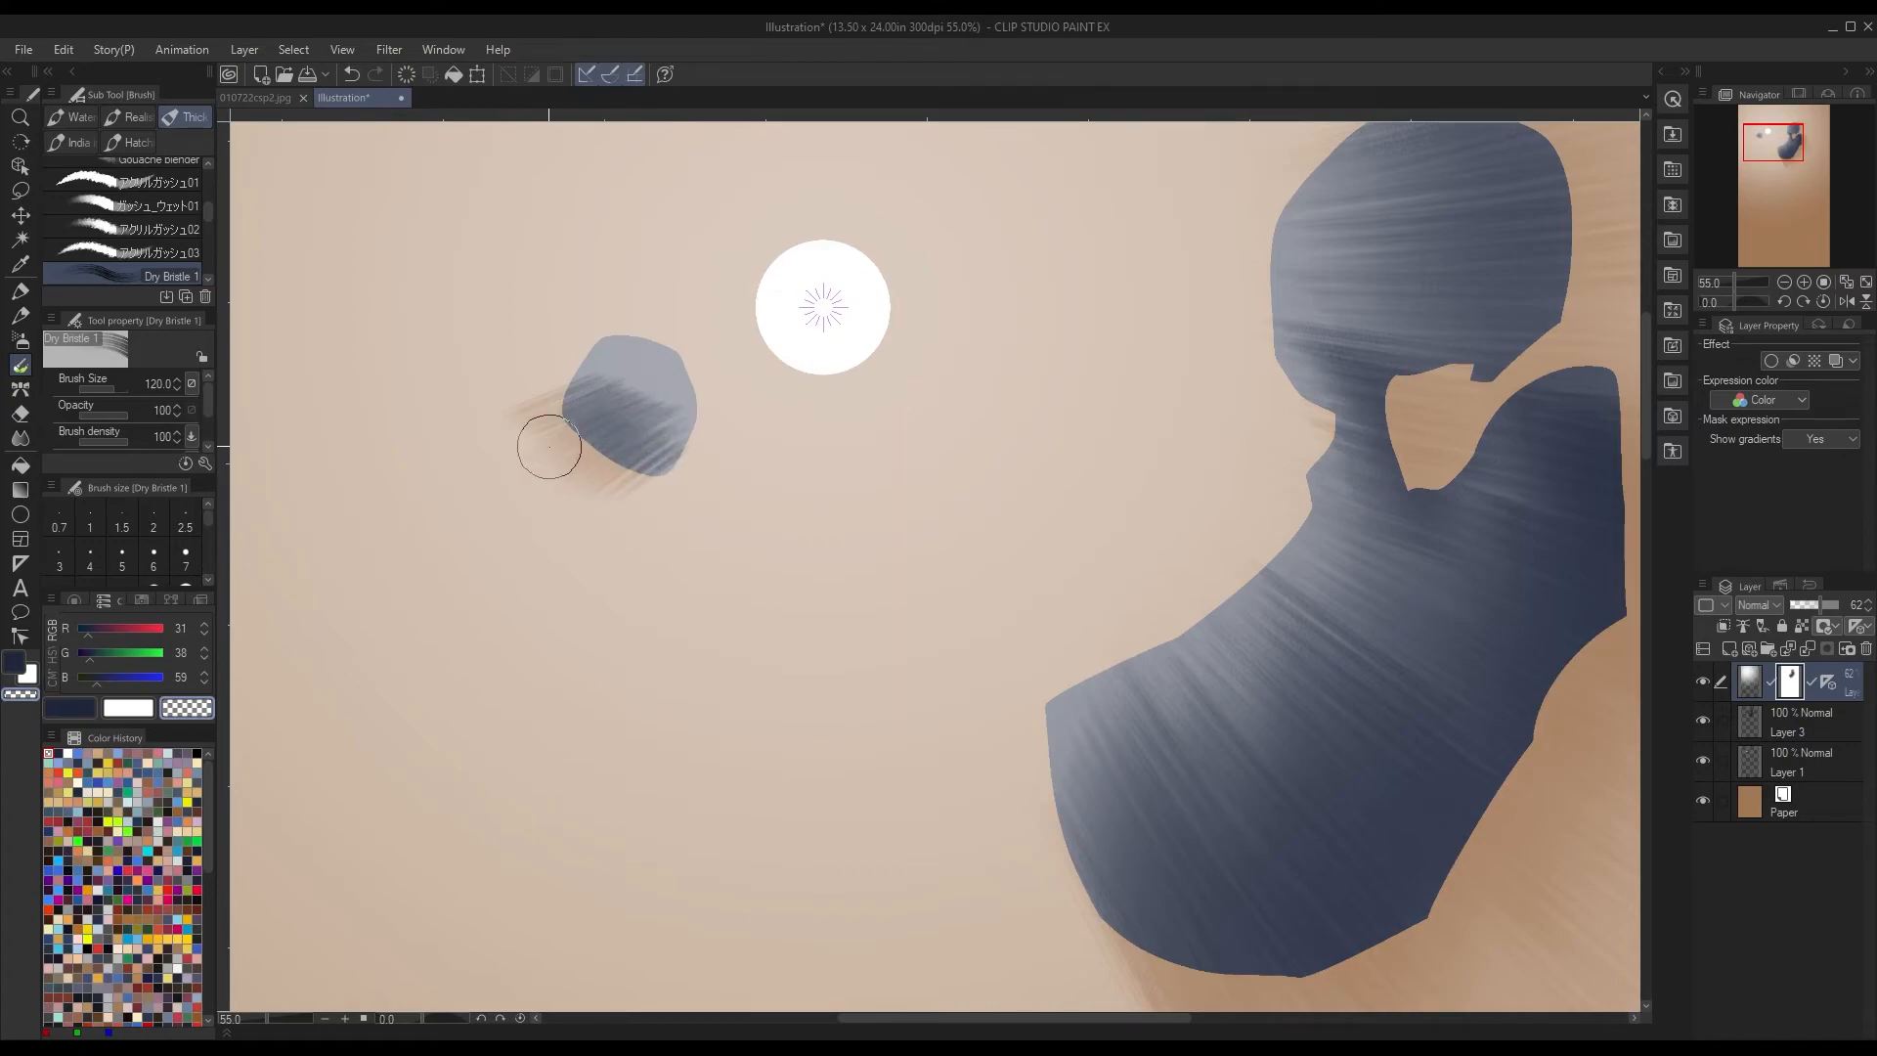
pyautogui.moveTo(550, 446); pyautogui.dragTo(608, 395)
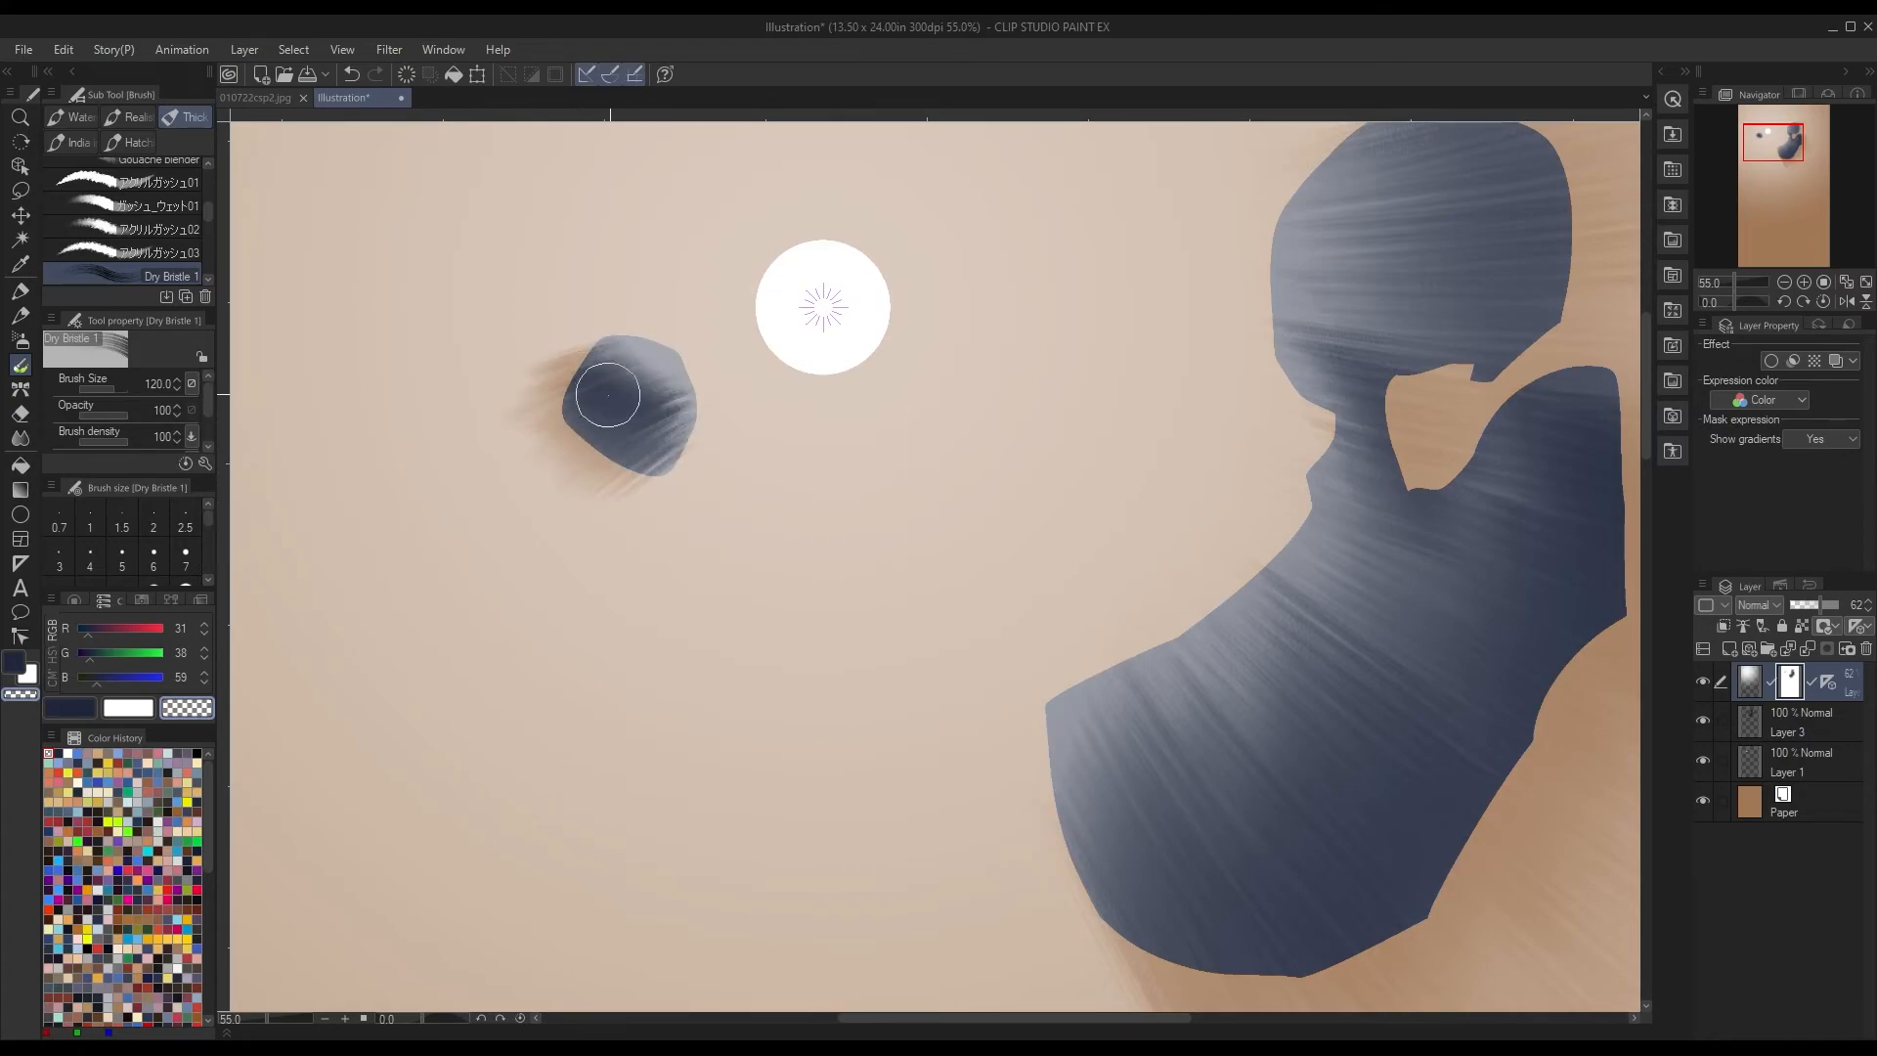